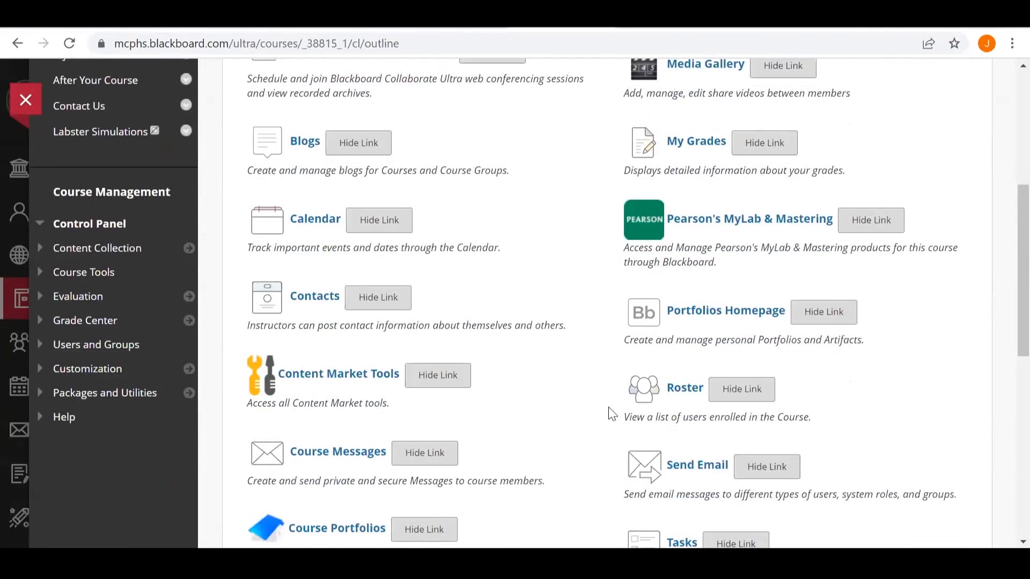
- Show the ∂f/∂y tangent line and slide the point's x from 1.5 to 0.8
left_click(102, 132)
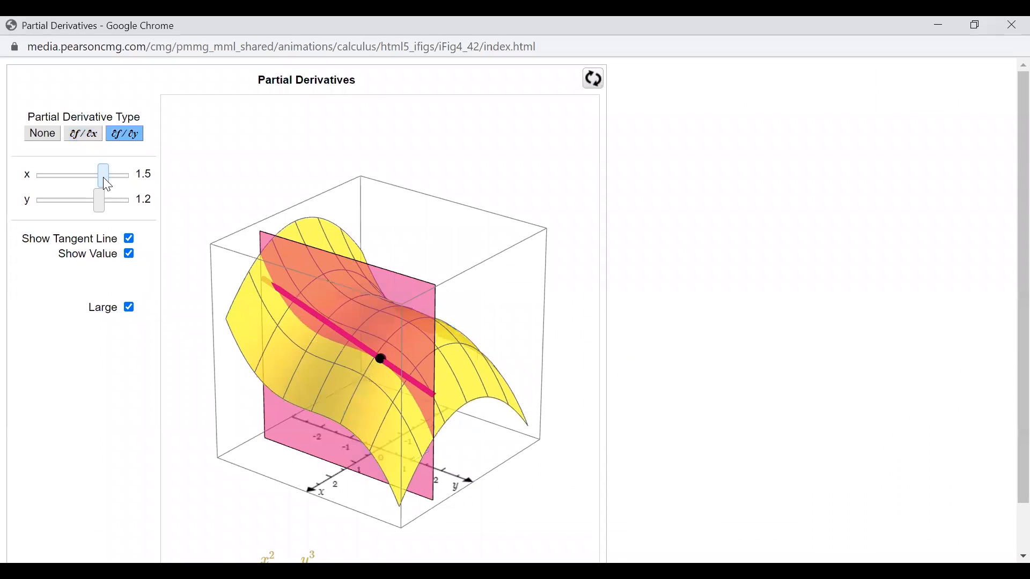
left_click_drag(103, 175, 93, 175)
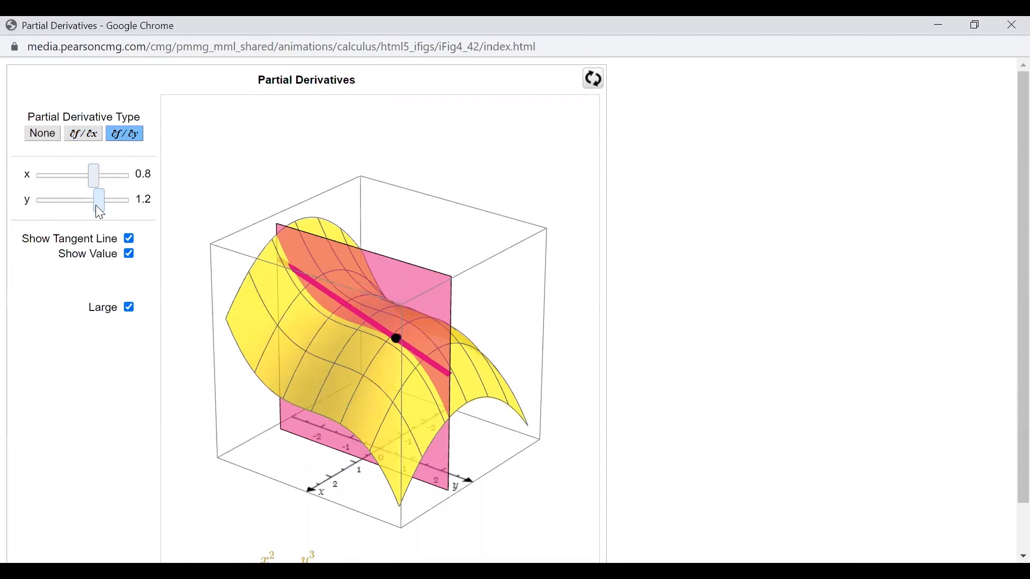